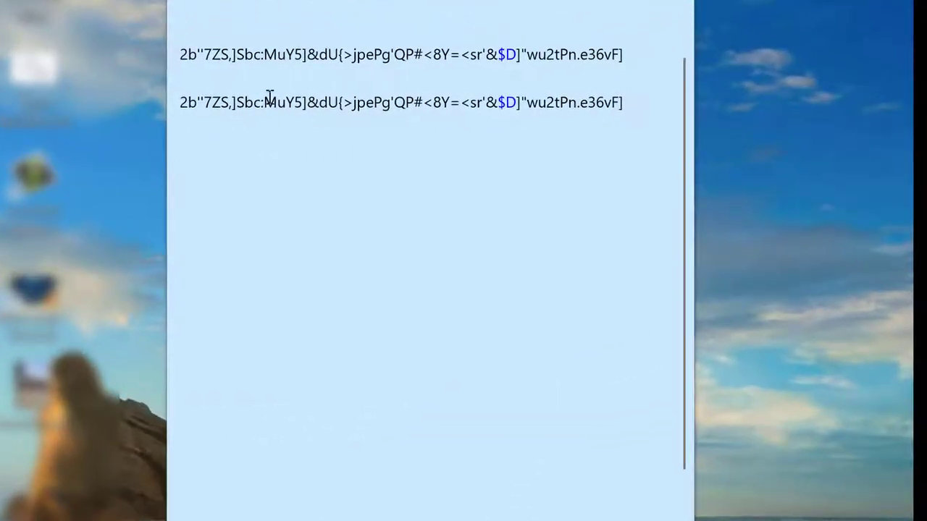
{"action": "mouse_move", "coordinate": [536, 102]}
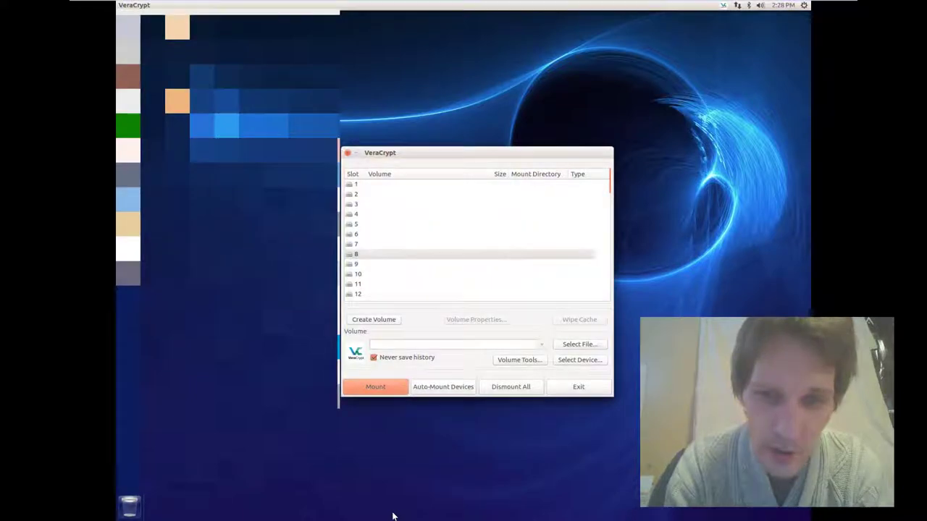
Try mounting the test volume with the pasted password, which VeraCrypt rejects as incorrect.
{"action": "left_click", "coordinate": [375, 385]}
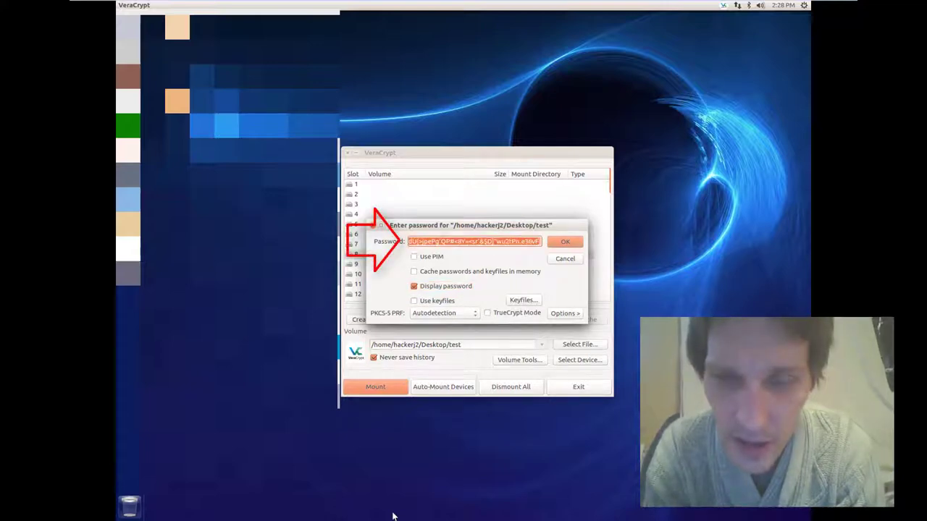
{"action": "left_click", "coordinate": [565, 241]}
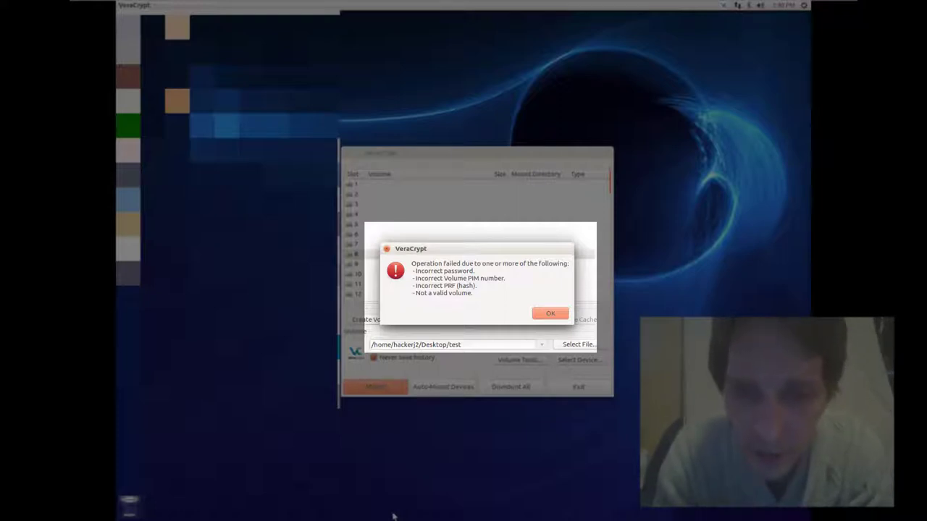
{"action": "left_click", "coordinate": [551, 313]}
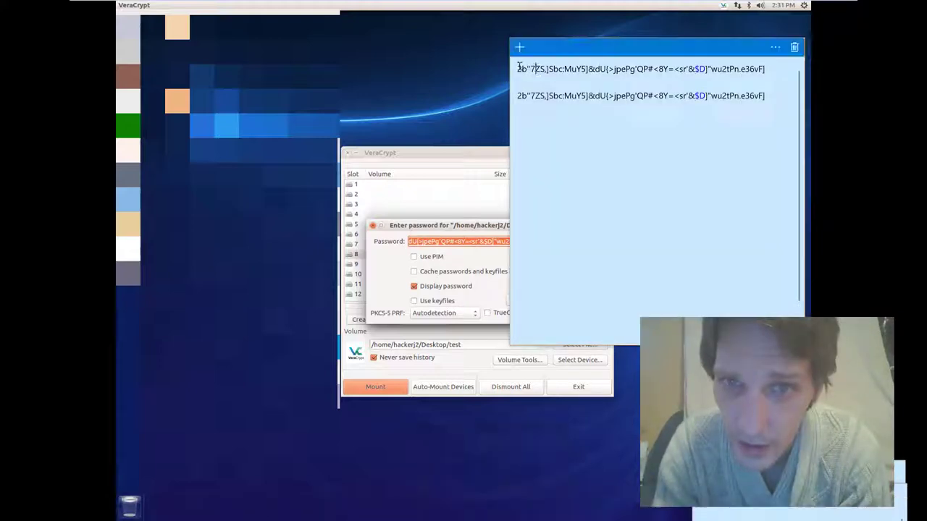
Copy the first password line from the sticky note and return to the empty password prompt.
{"action": "triple_click", "coordinate": [640, 69]}
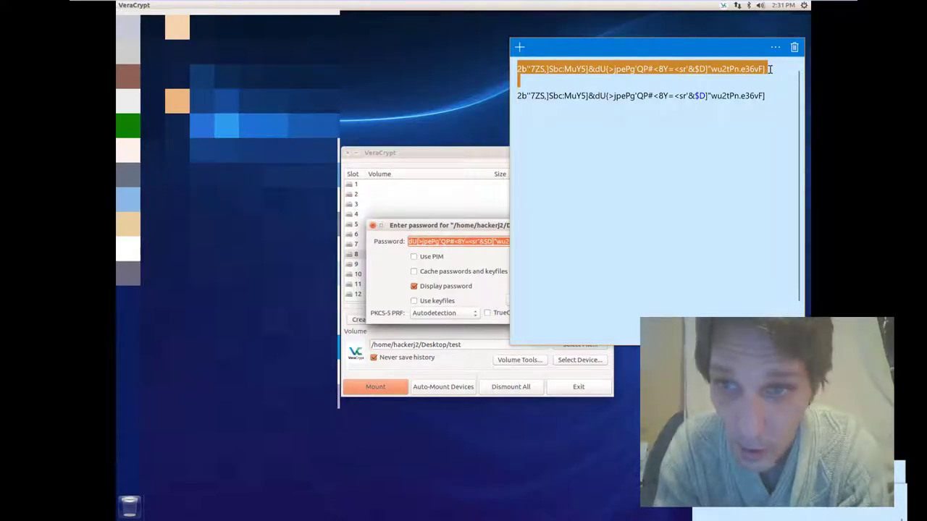
{"action": "left_click", "coordinate": [471, 240]}
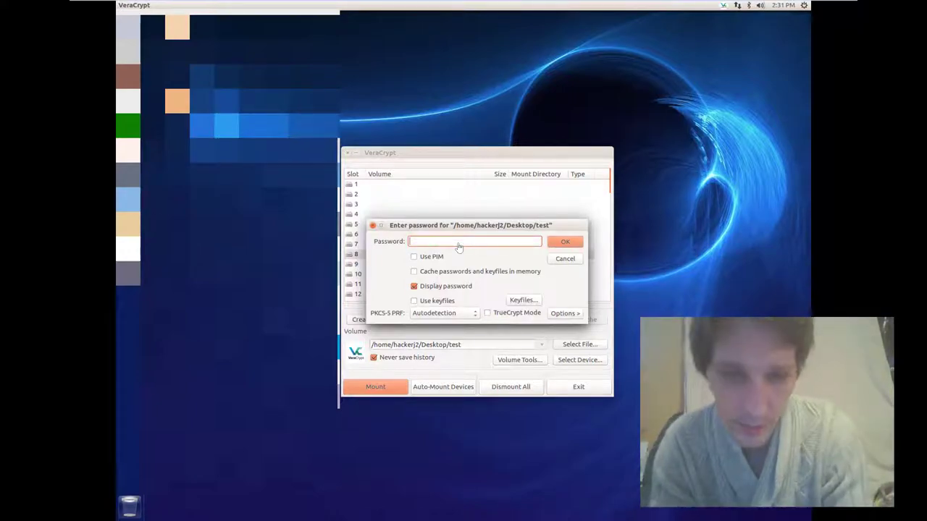
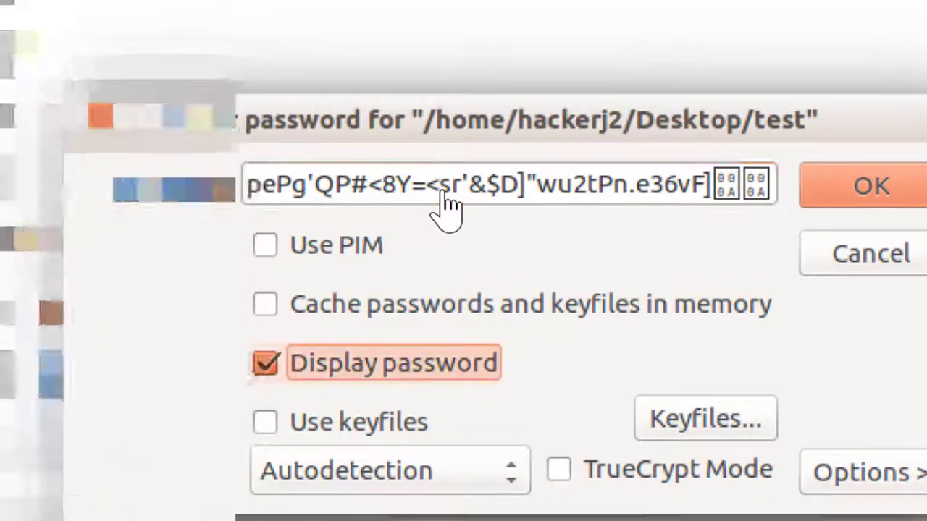
{"action": "left_click", "coordinate": [265, 362]}
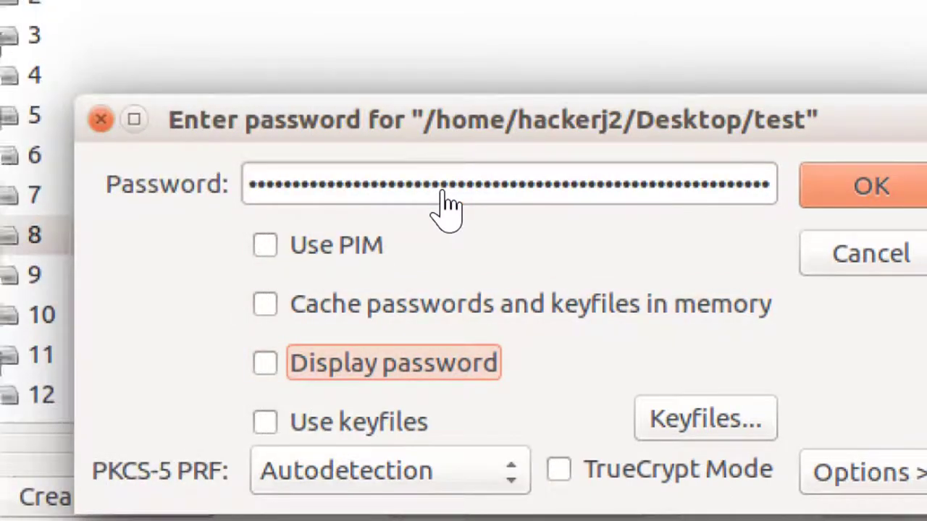
{"action": "left_click", "coordinate": [265, 362]}
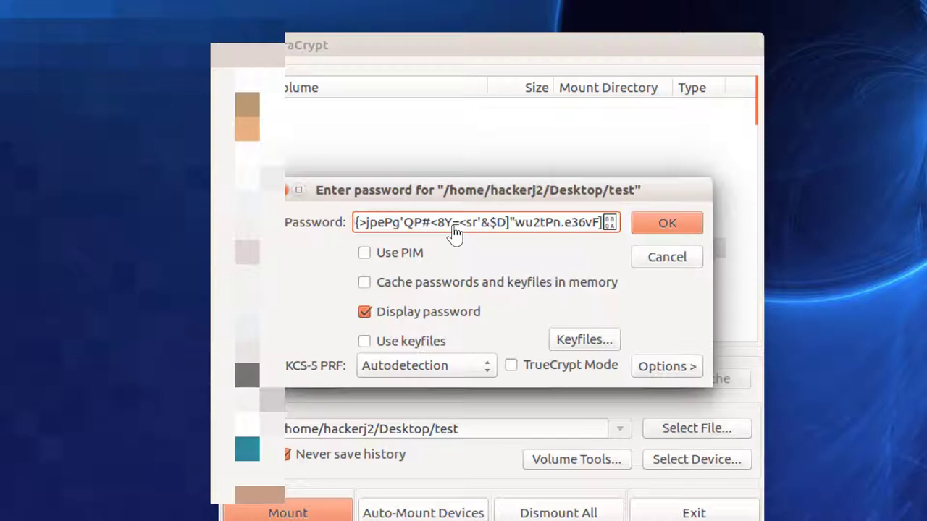
{"action": "left_click", "coordinate": [666, 223]}
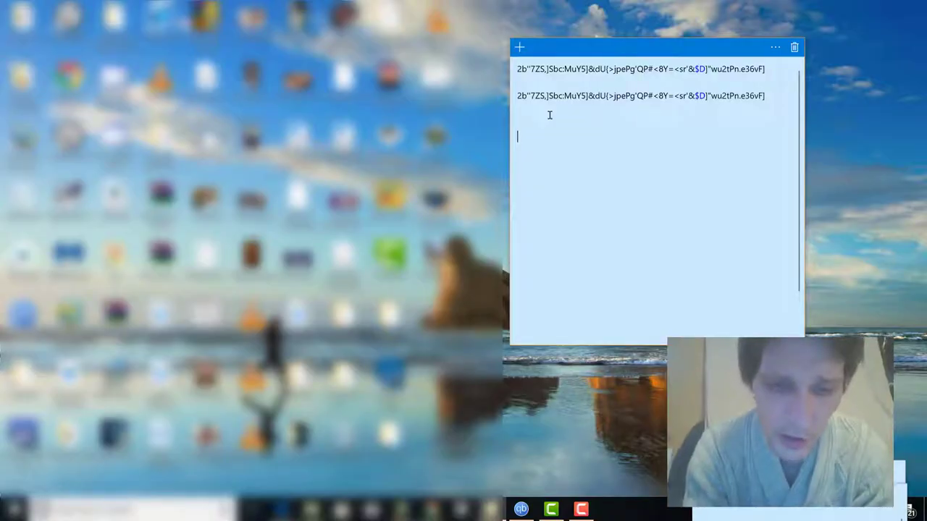
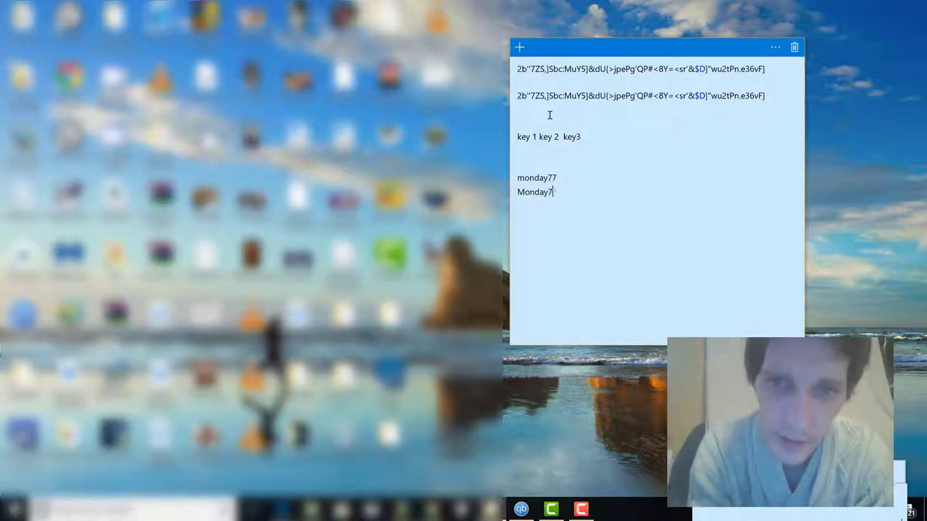
{"action": "key", "text": "enter"}
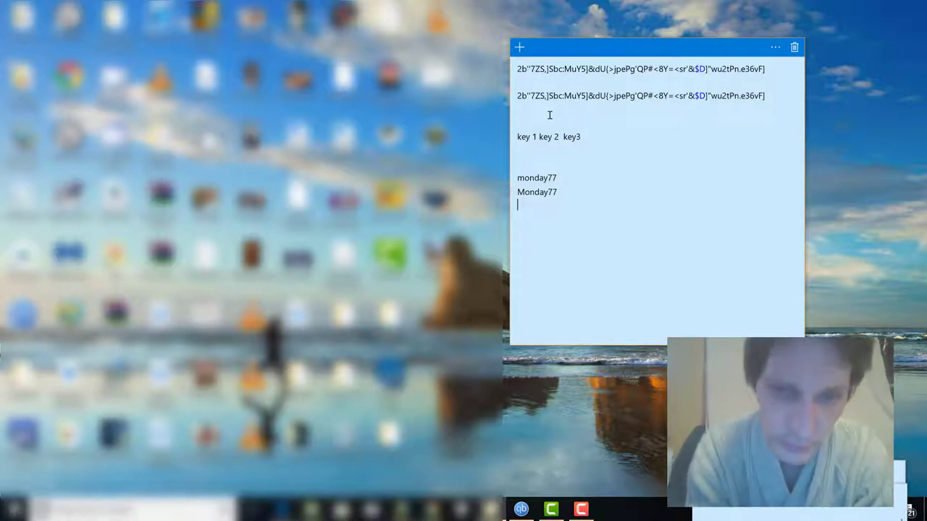
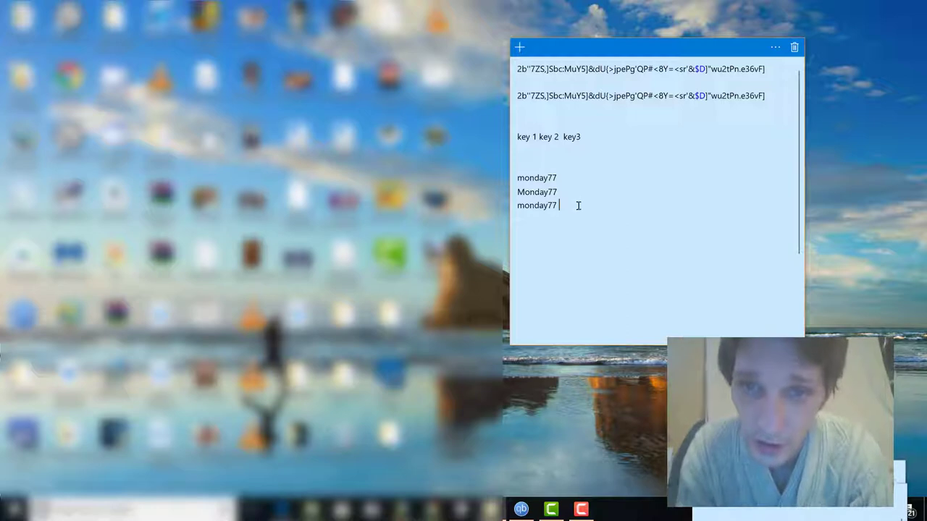
{"action": "double_click", "coordinate": [536, 206]}
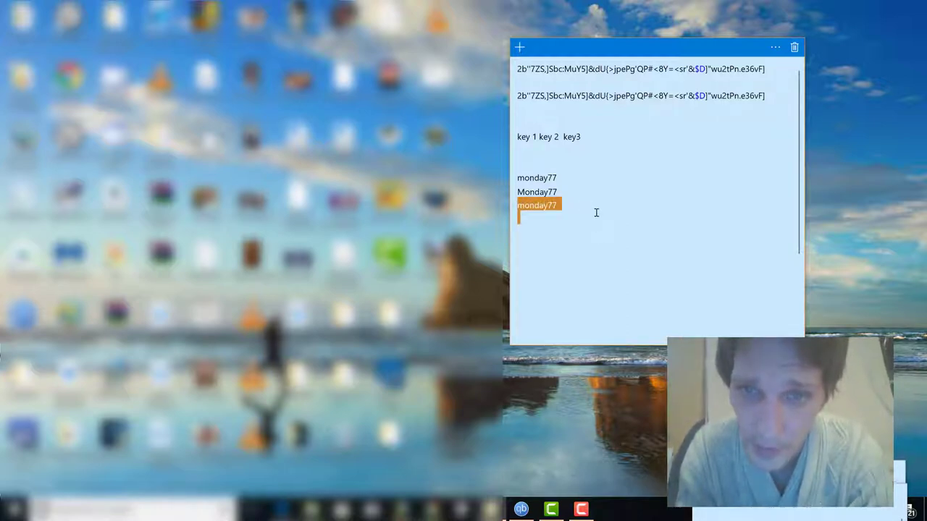